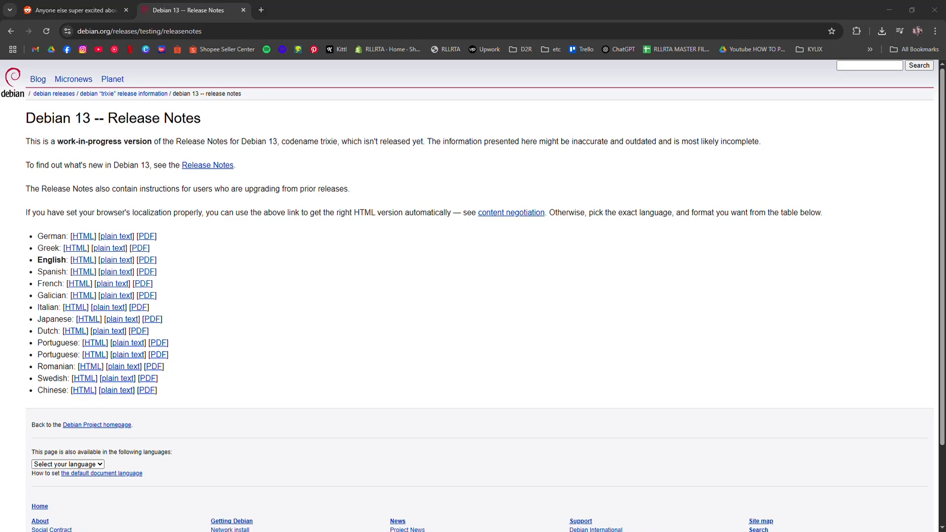
pyautogui.moveTo(486, 329)
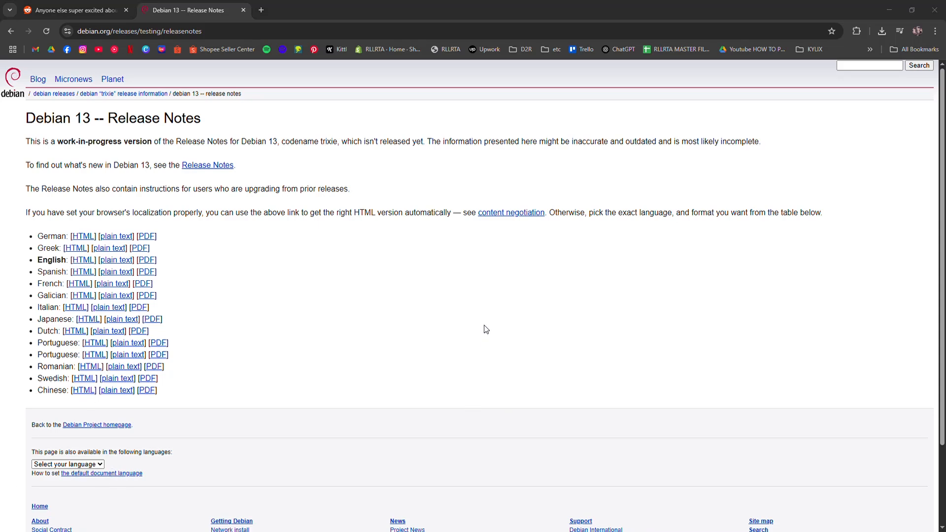
# Scroll through the Debian 13 release notes page to review it.
pyautogui.scroll(-3)
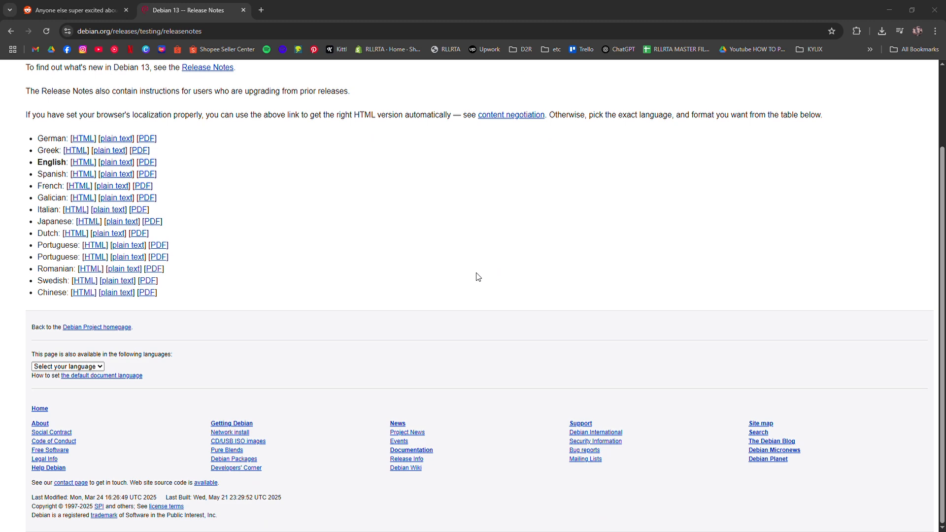
pyautogui.scroll(3)
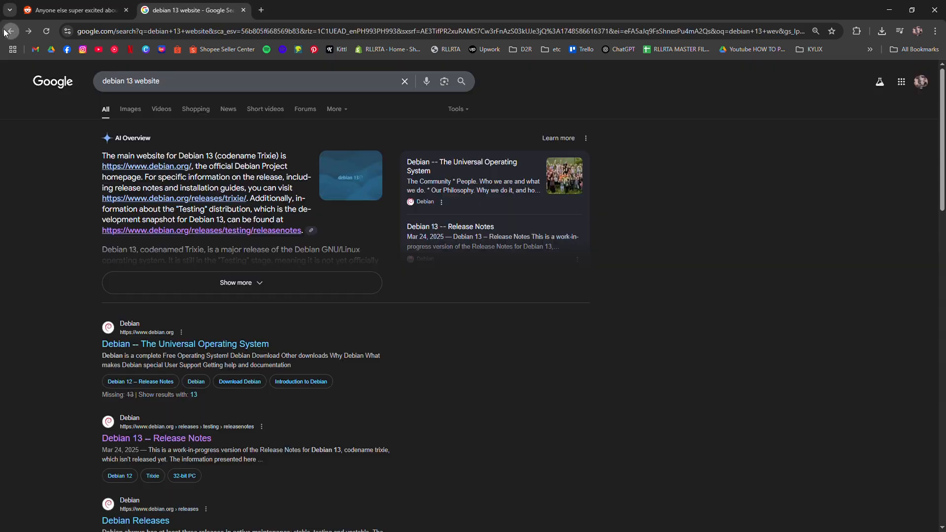
pyautogui.click(185, 344)
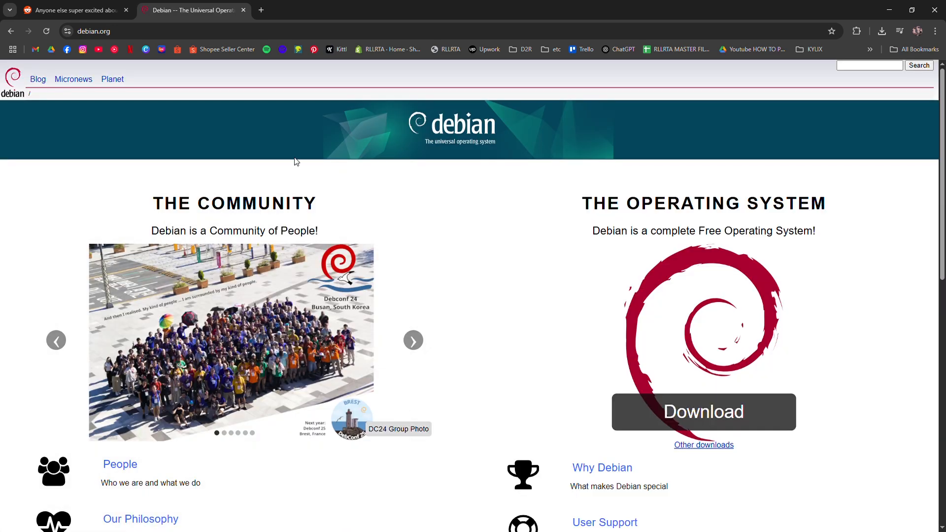
pyautogui.scroll(-3)
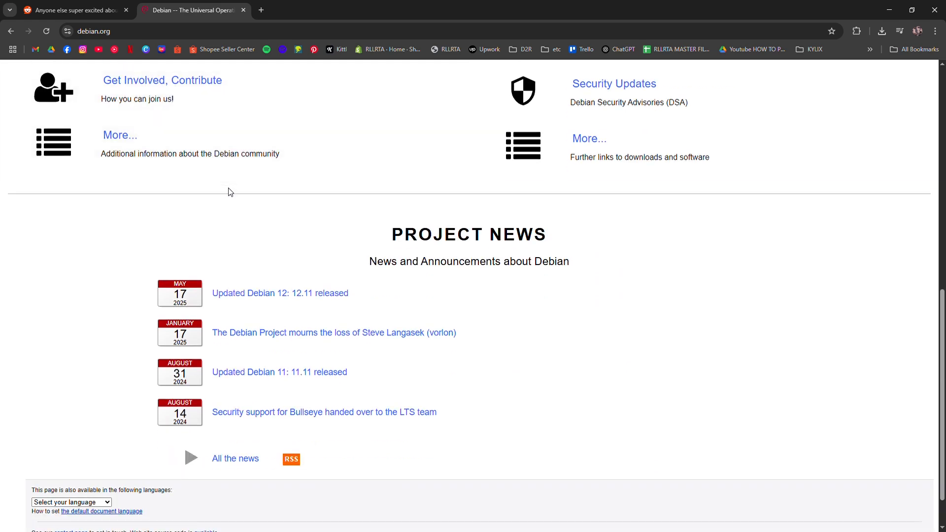
pyautogui.scroll(3)
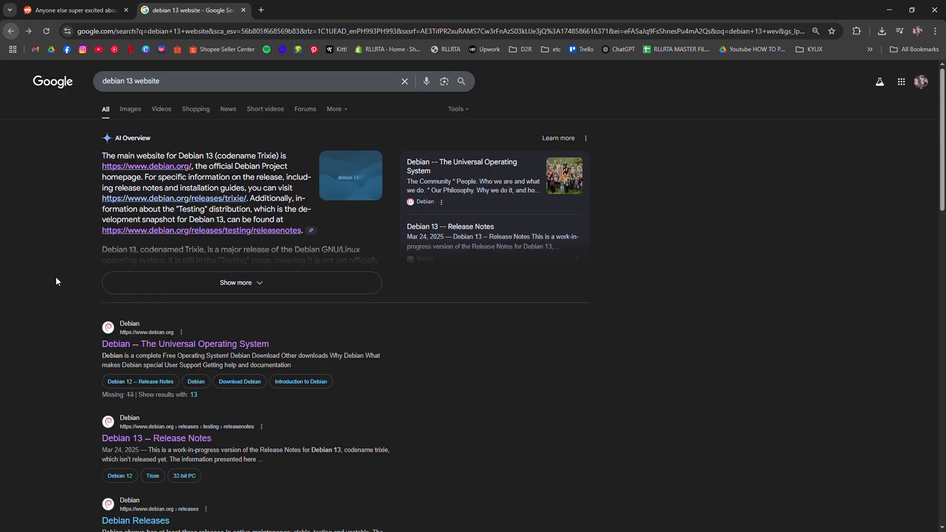
# Go from the 'Debian 13 -- Release Notes' result to the full Release Notes for Debian 13 (trixie).
pyautogui.scroll(-3)
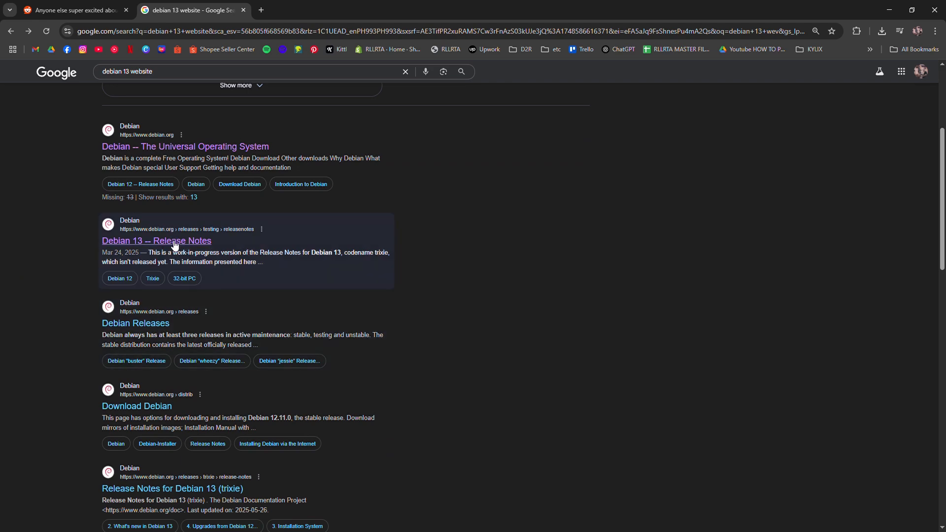
pyautogui.click(156, 241)
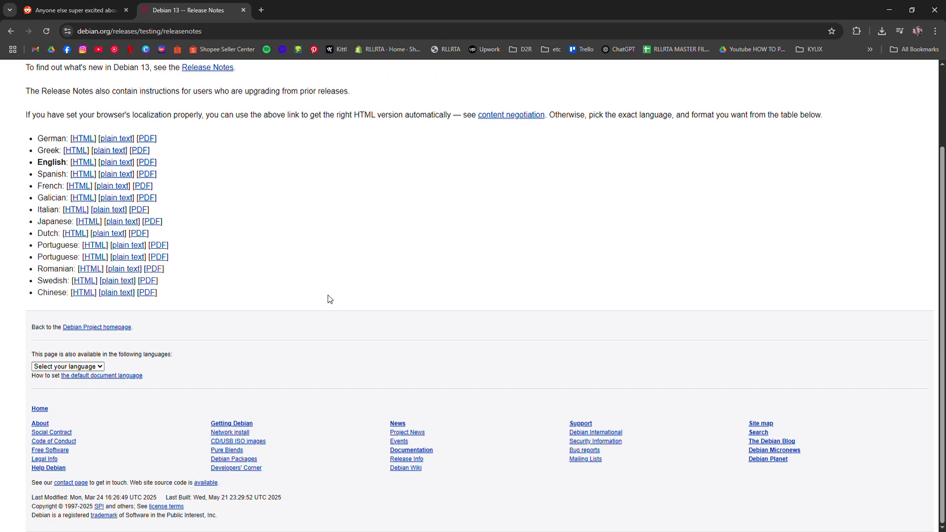
pyautogui.scroll(3)
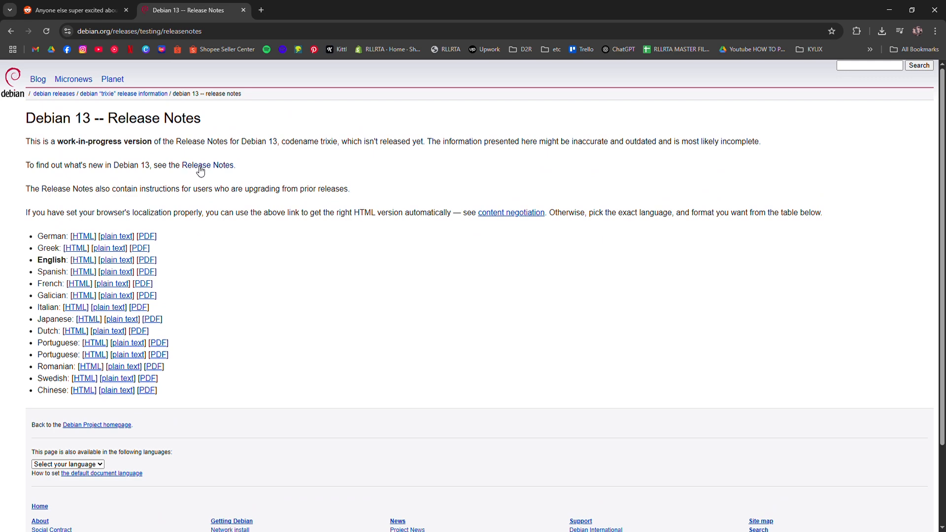
pyautogui.click(208, 164)
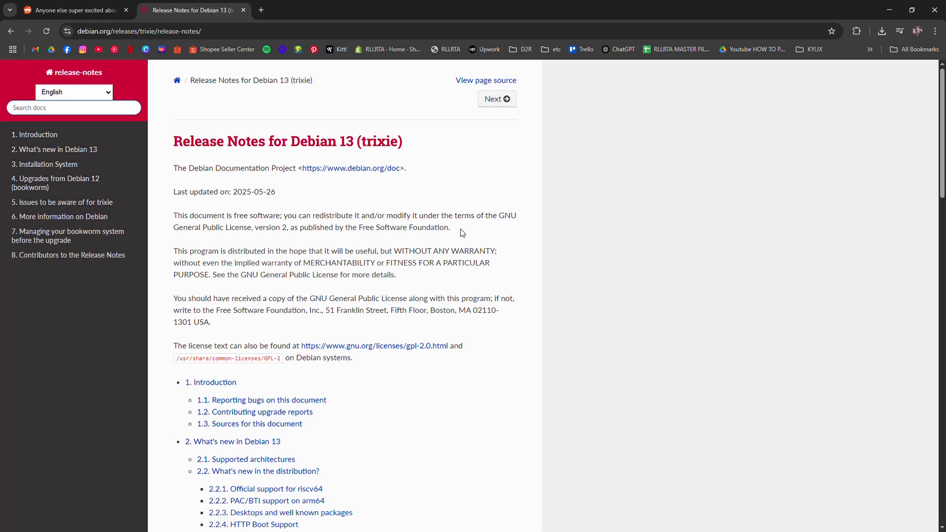
pyautogui.scroll(-3)
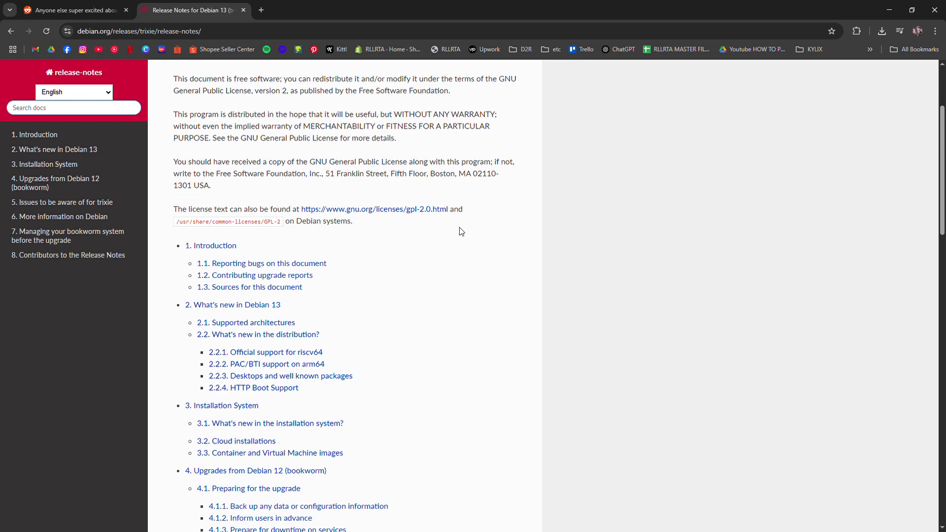
pyautogui.scroll(-3)
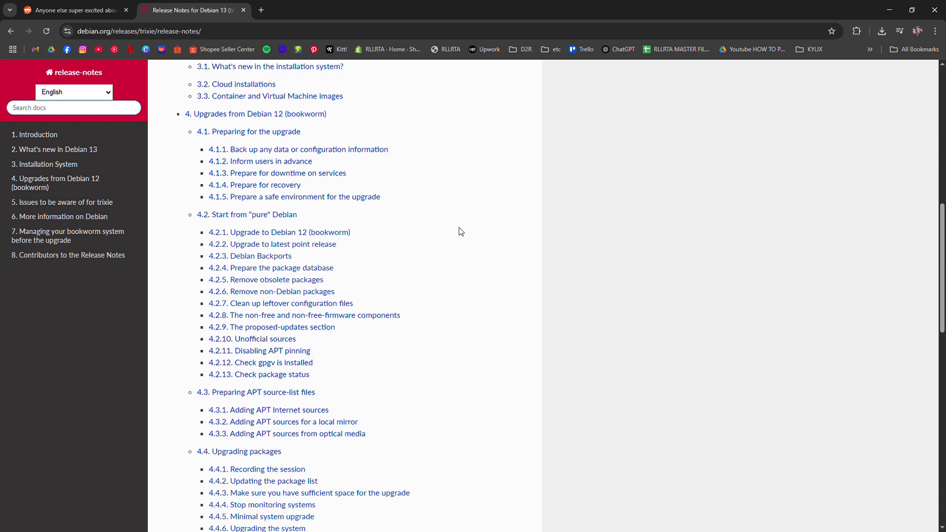
pyautogui.scroll(-3)
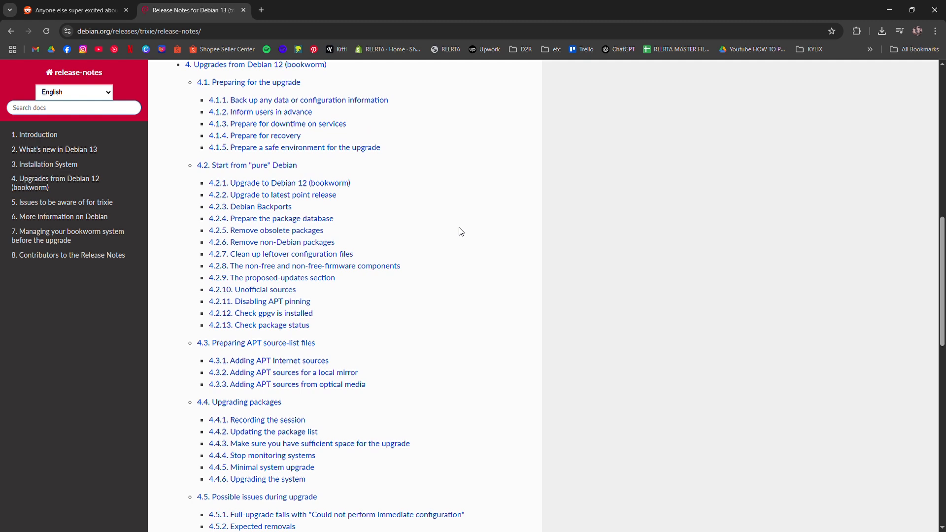
pyautogui.scroll(-3)
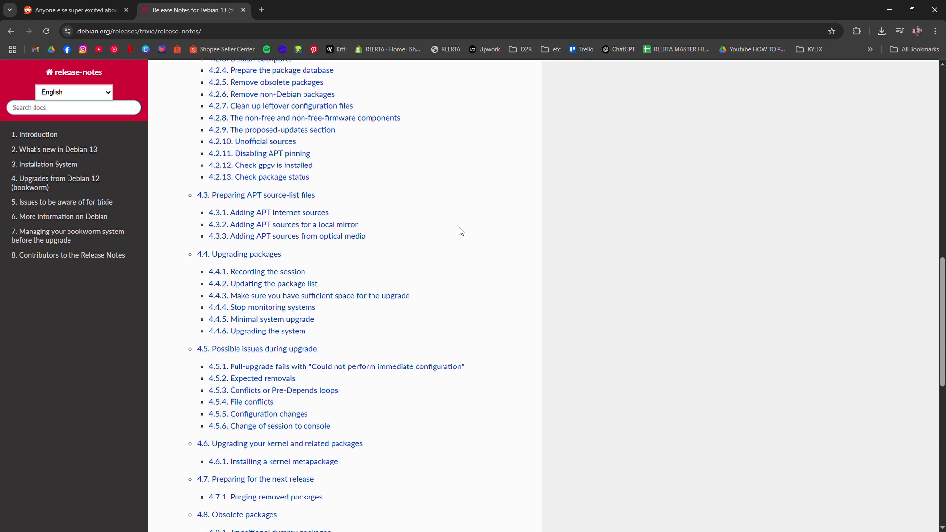
pyautogui.scroll(-3)
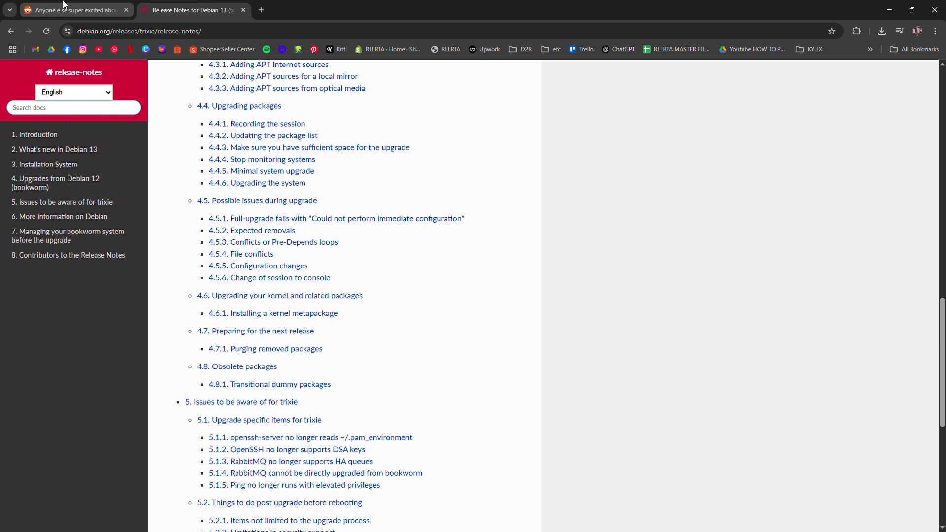
pyautogui.scroll(-3)
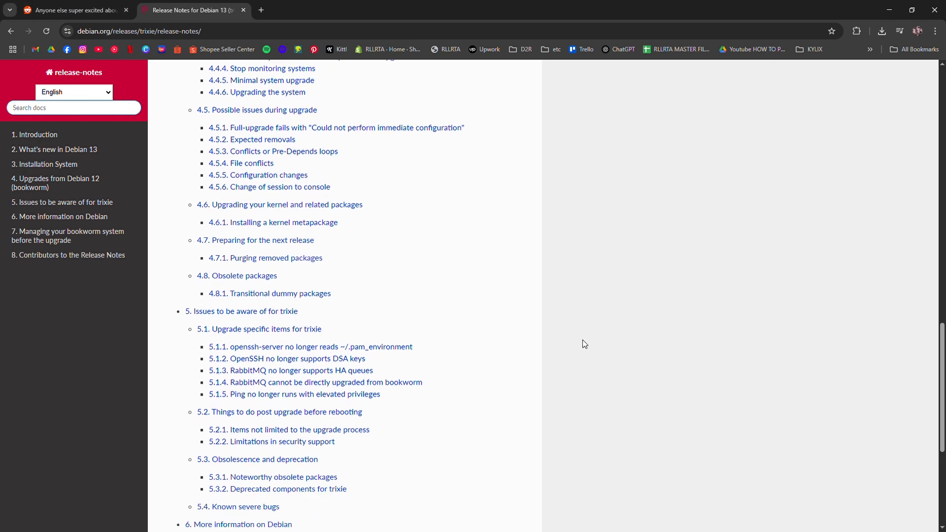
pyautogui.scroll(-3)
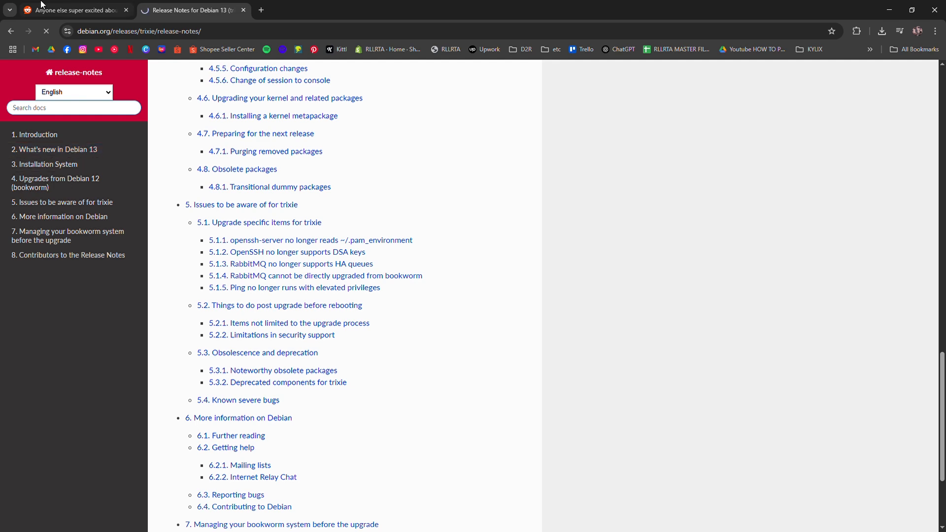
# View the r/debian thread about Debian 13, then switch back to the release notes chapter.
pyautogui.click(73, 10)
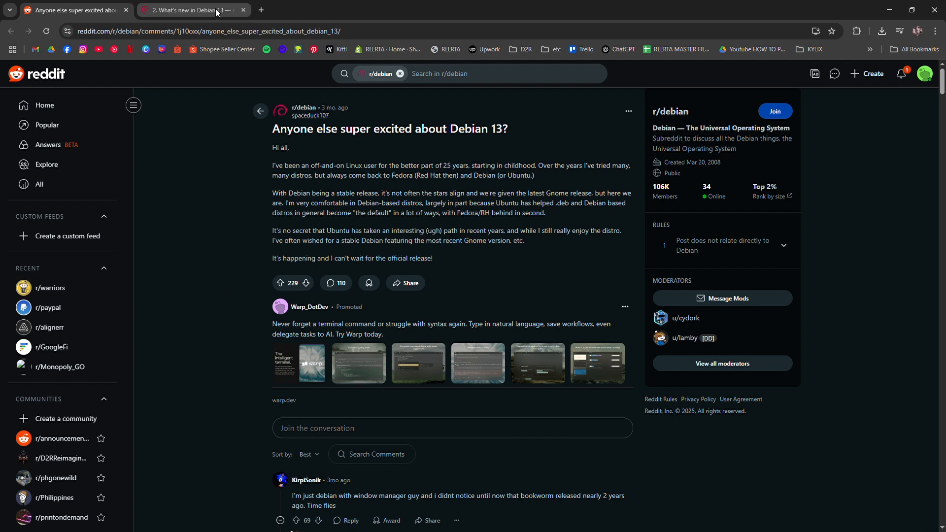
pyautogui.moveTo(194, 5)
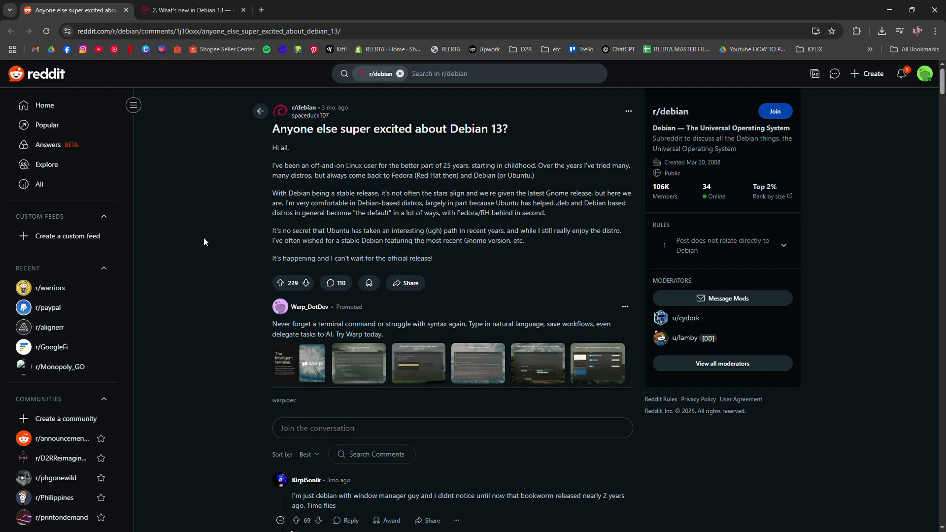
pyautogui.click(190, 10)
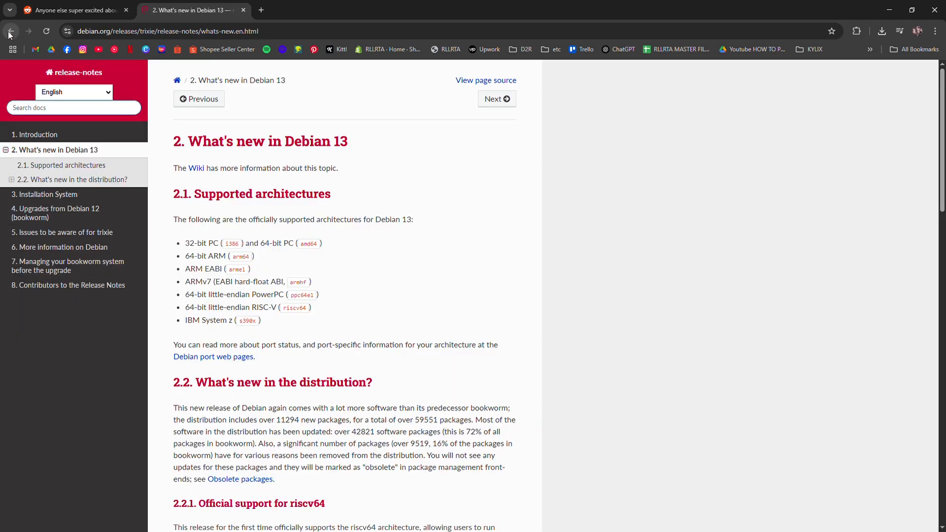
# Go back from the What's new chapter to the Google results for 'debian 13 release date'.
pyautogui.click(11, 30)
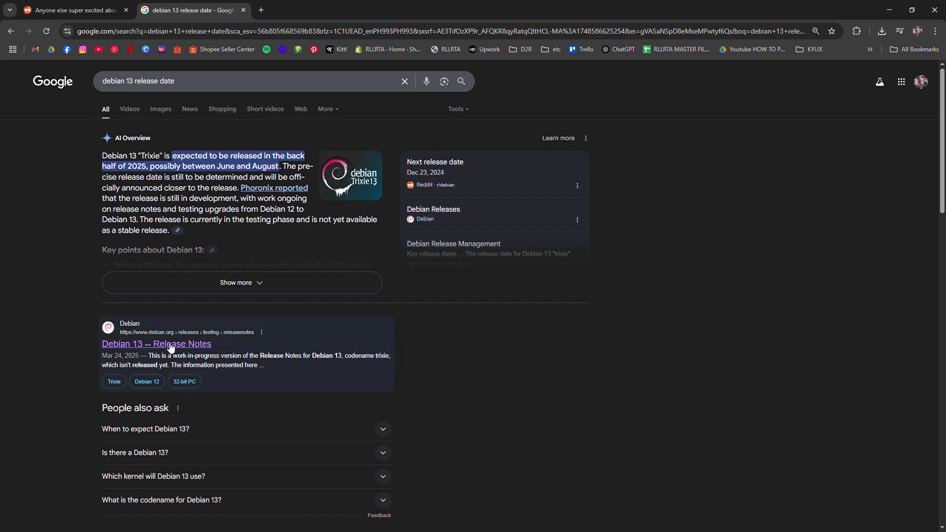
# Open the 'Debian 13 -- Release Notes' result from the release date search.
pyautogui.click(155, 344)
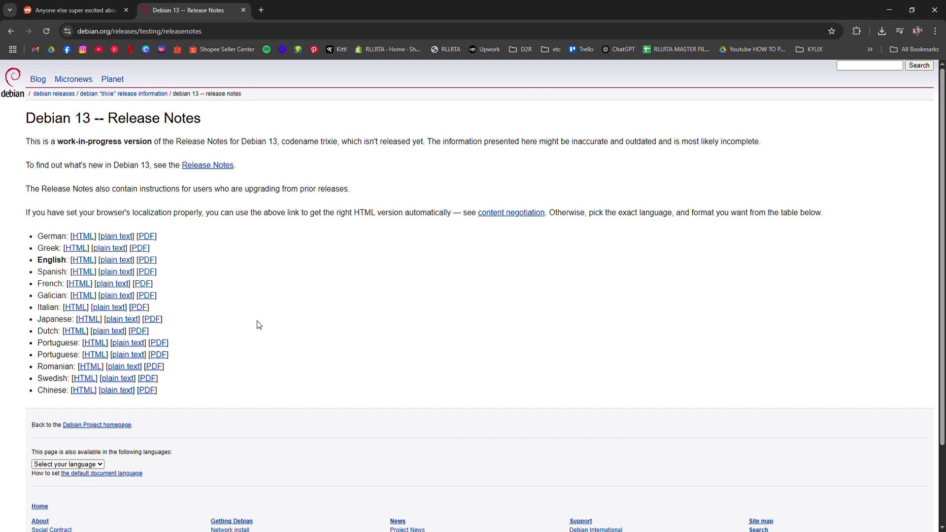
pyautogui.moveTo(255, 322)
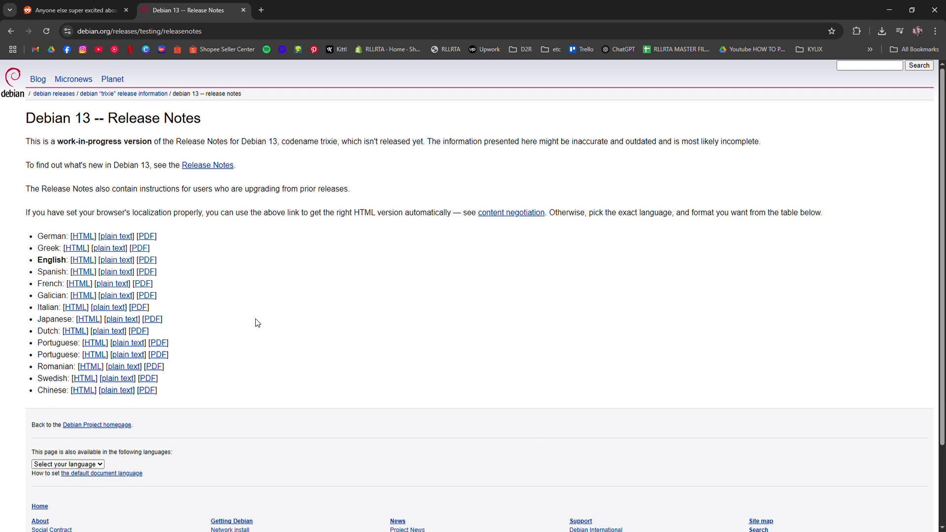